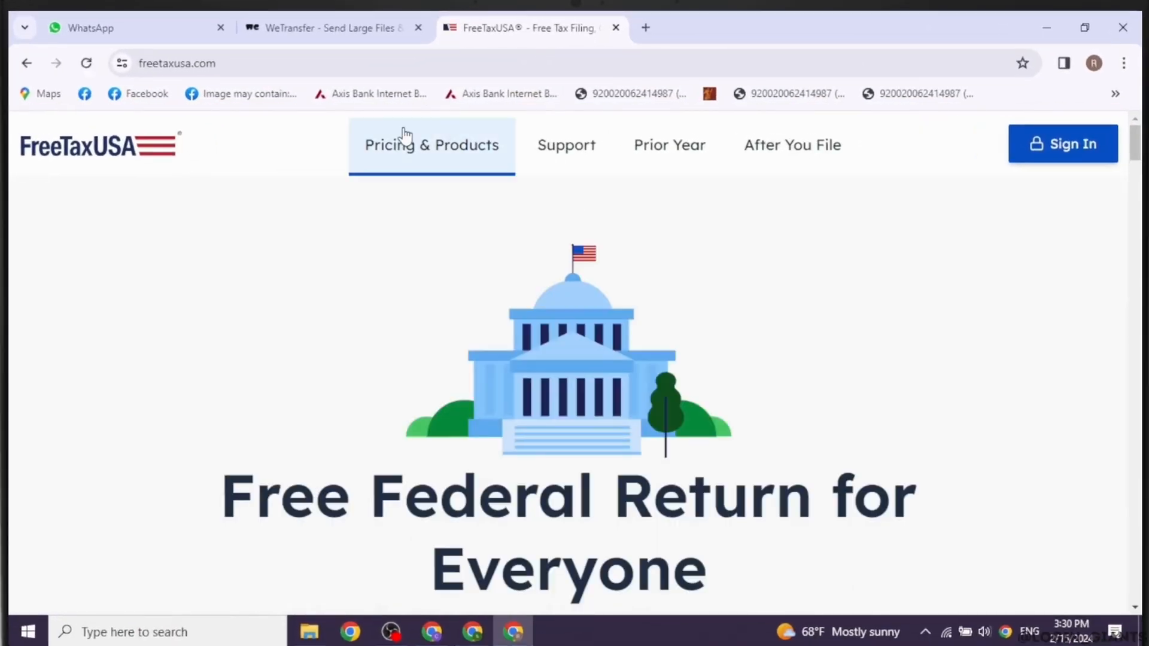
{"action": "mouse_move", "coordinate": [1042, 175]}
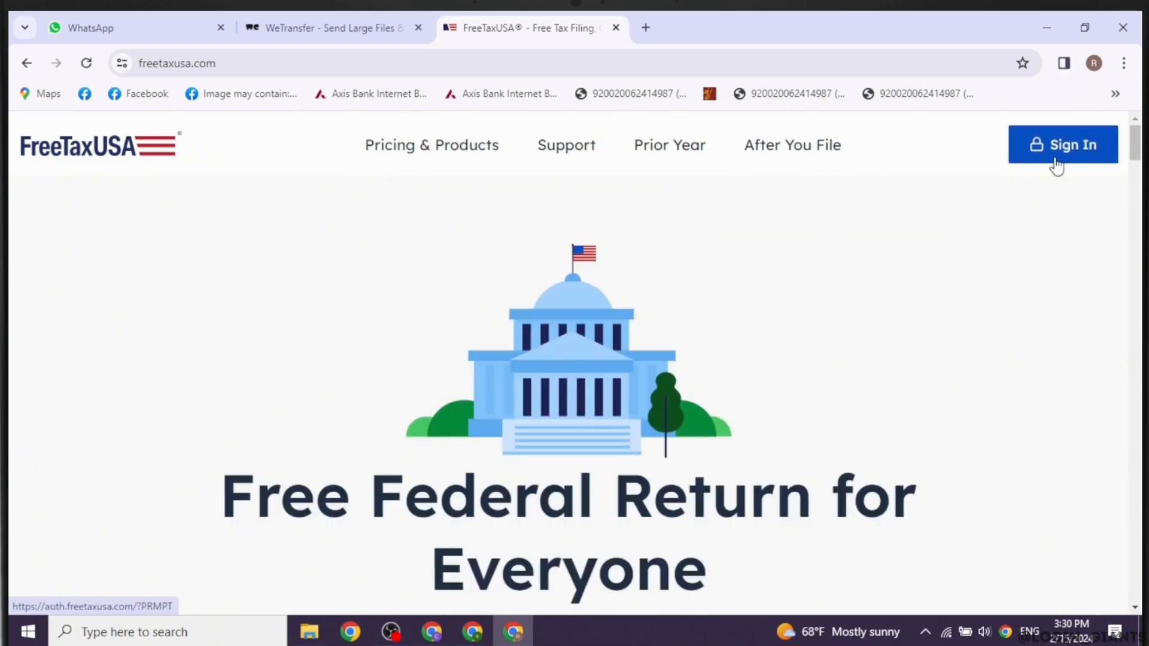
{"action": "left_click", "coordinate": [1063, 145]}
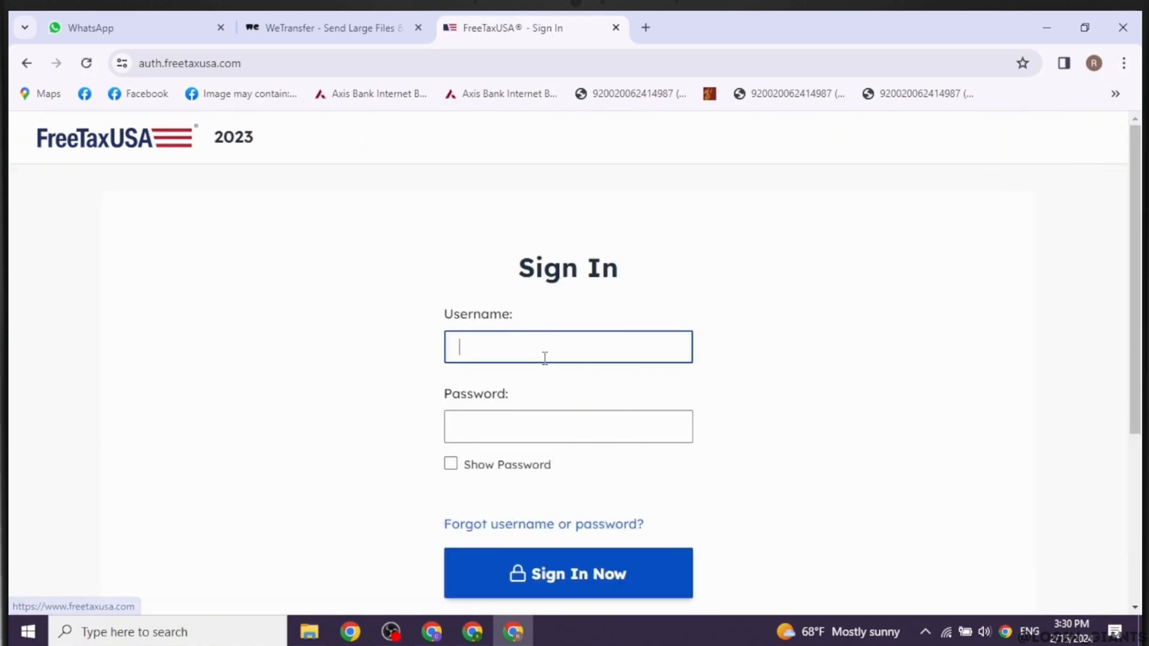
{"action": "type", "text": "woonds"}
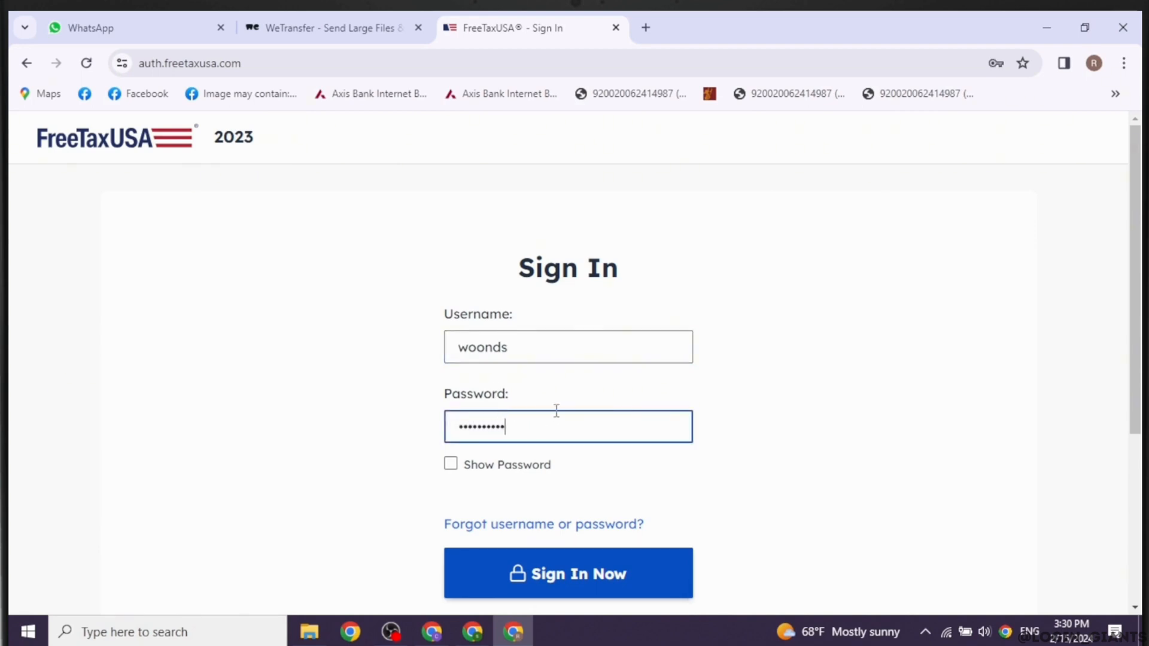
{"action": "mouse_move", "coordinate": [536, 534]}
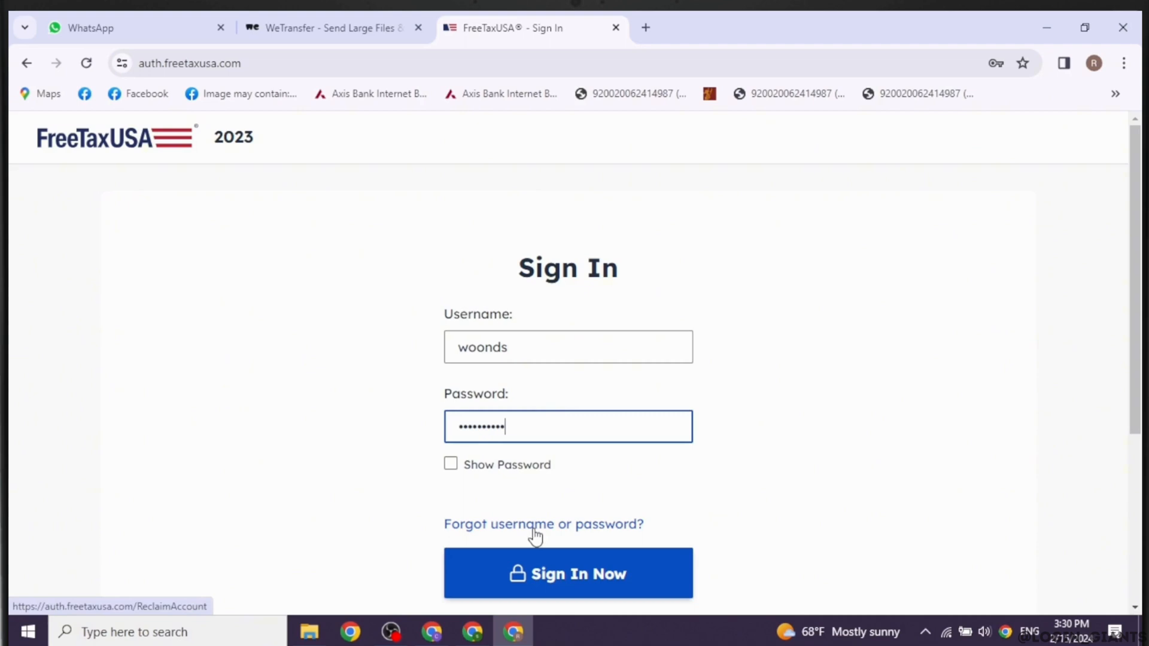
{"action": "scroll", "scroll_direction": "down", "scroll_amount": 3}
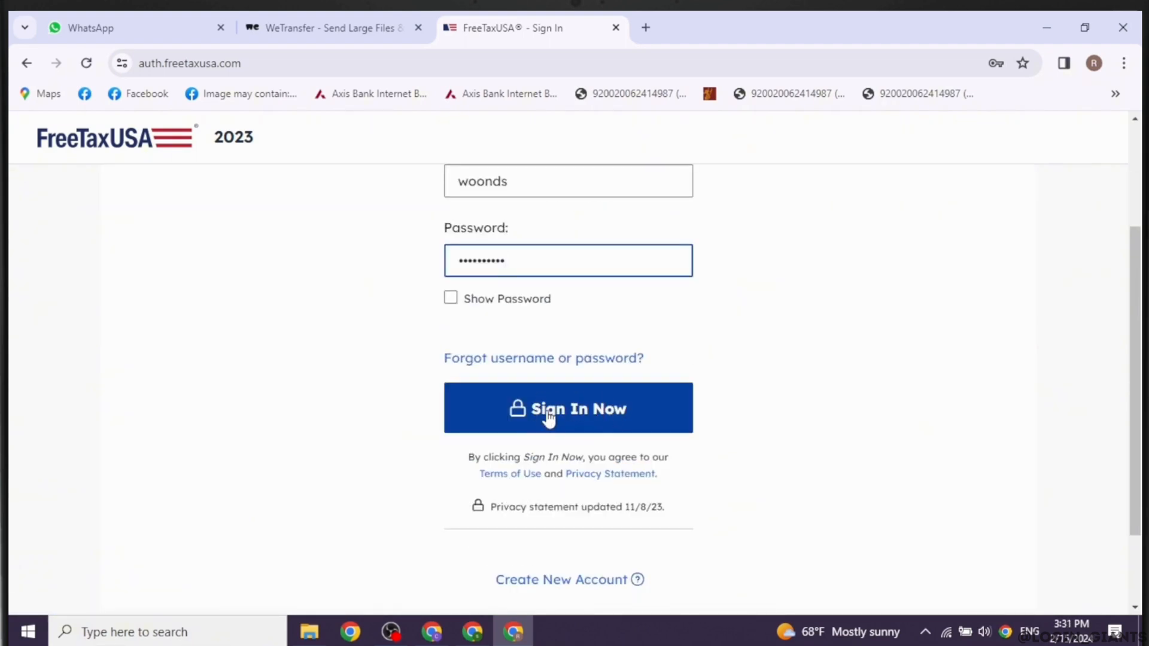
{"action": "scroll", "scroll_direction": "down", "scroll_amount": 3}
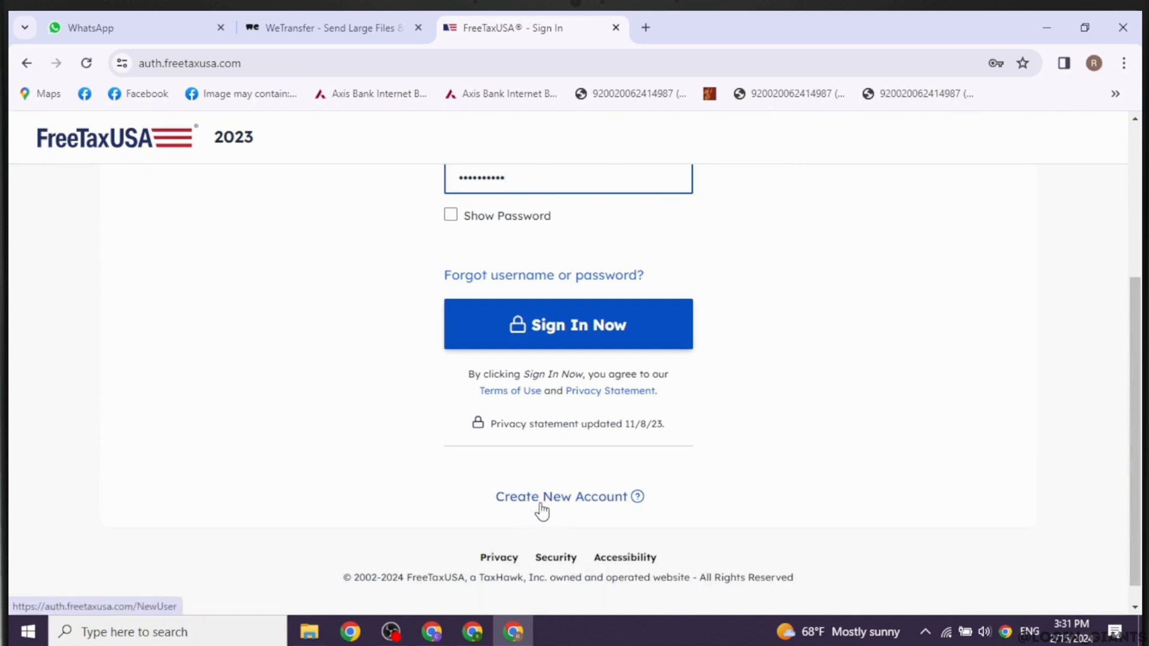
{"action": "mouse_move", "coordinate": [550, 514]}
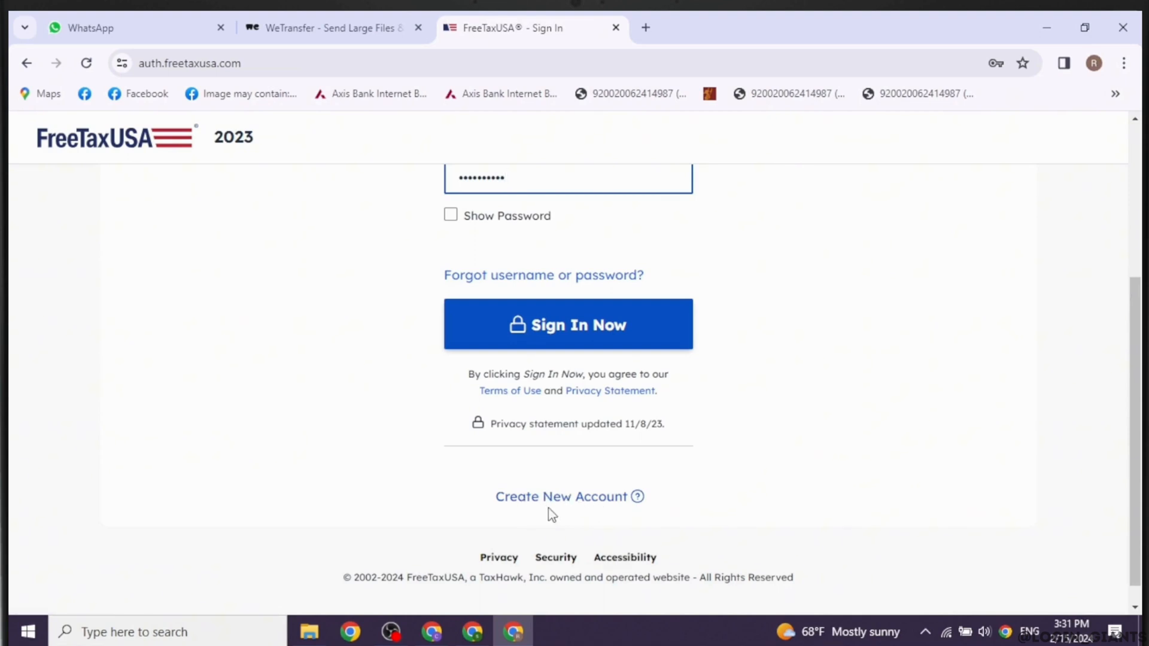
{"action": "scroll", "scroll_direction": "up", "scroll_amount": 3}
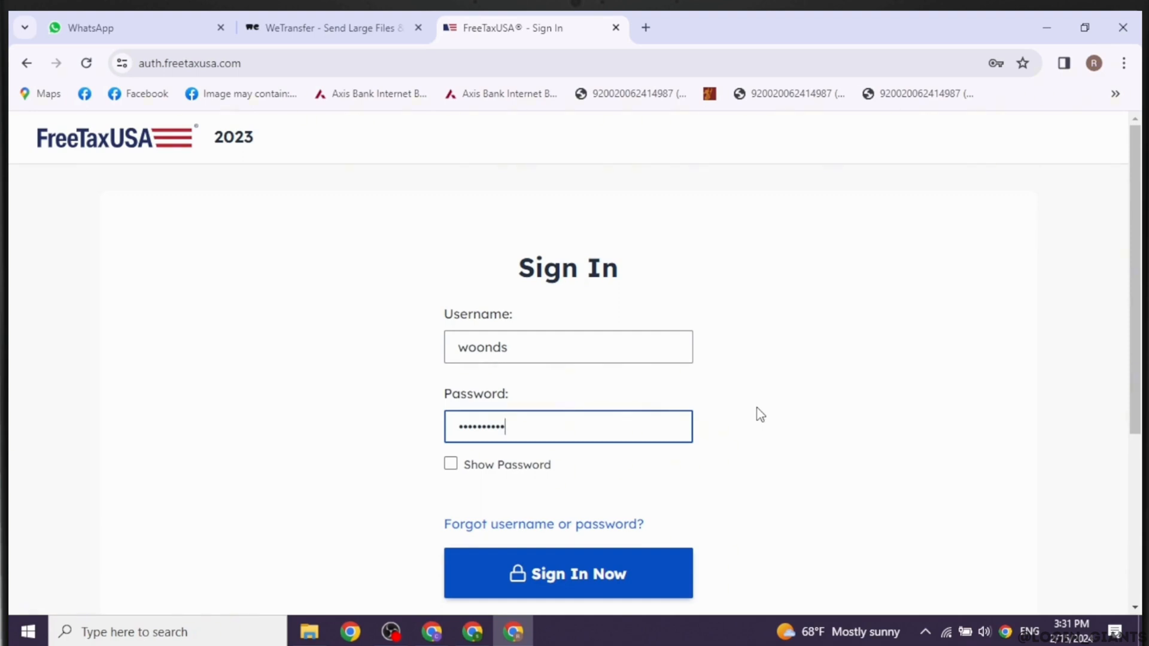
{"action": "mouse_move", "coordinate": [653, 256]}
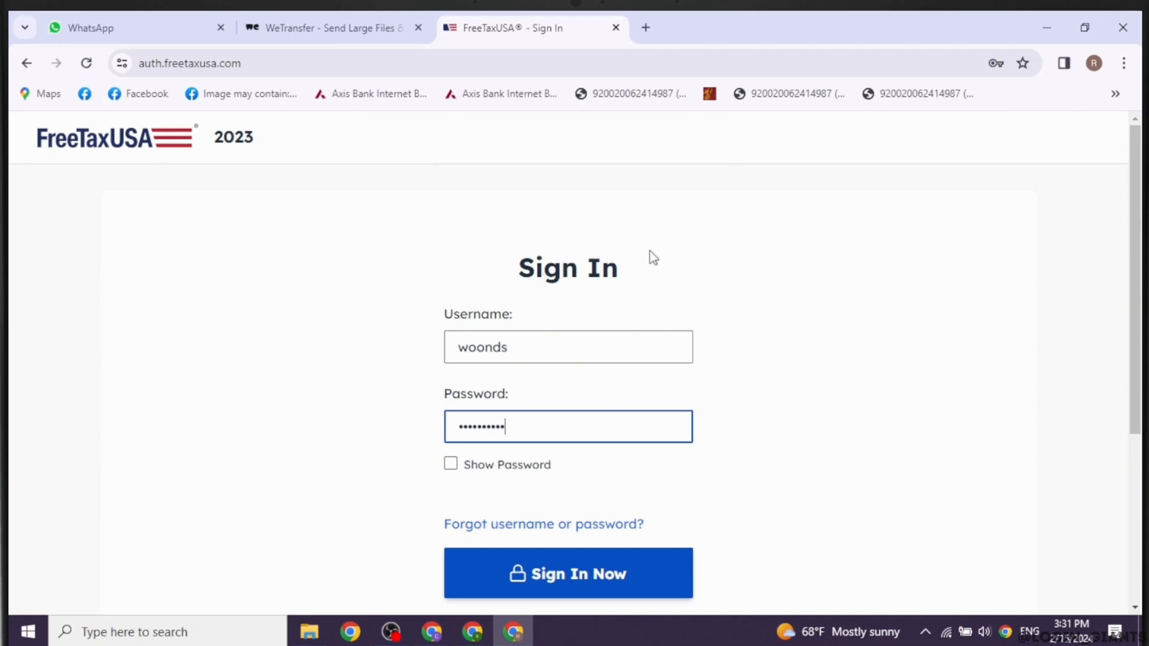
Return to the FreeTaxUSA homepage and browse down to its footer
{"action": "left_click", "coordinate": [567, 573]}
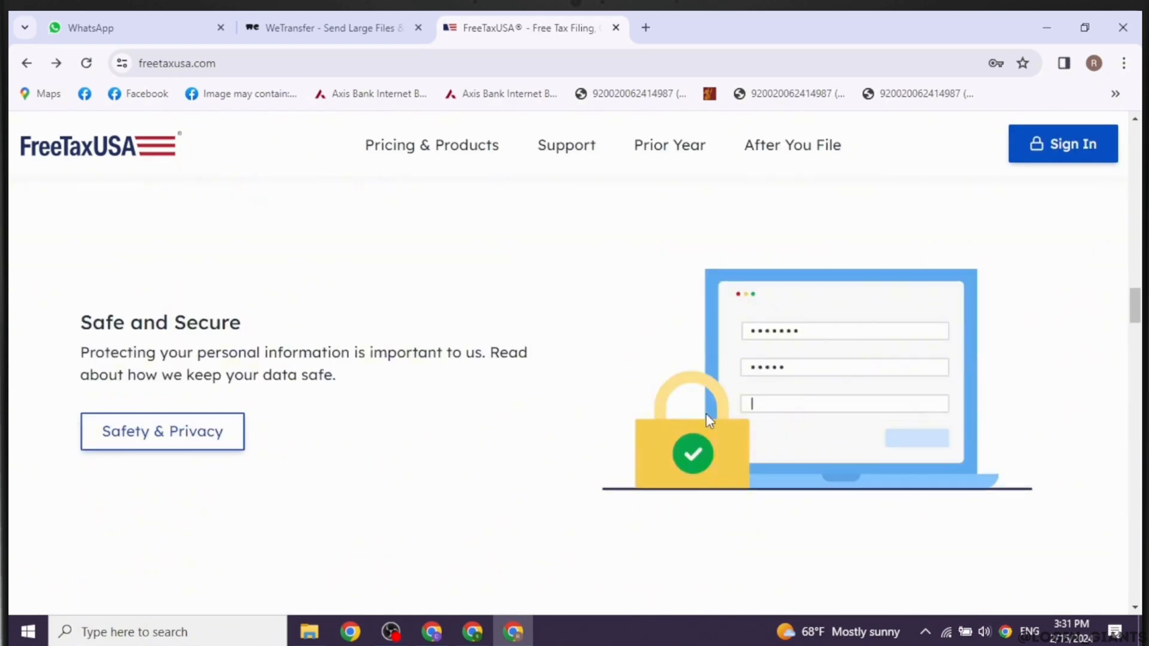
{"action": "scroll", "scroll_direction": "down", "scroll_amount": 3}
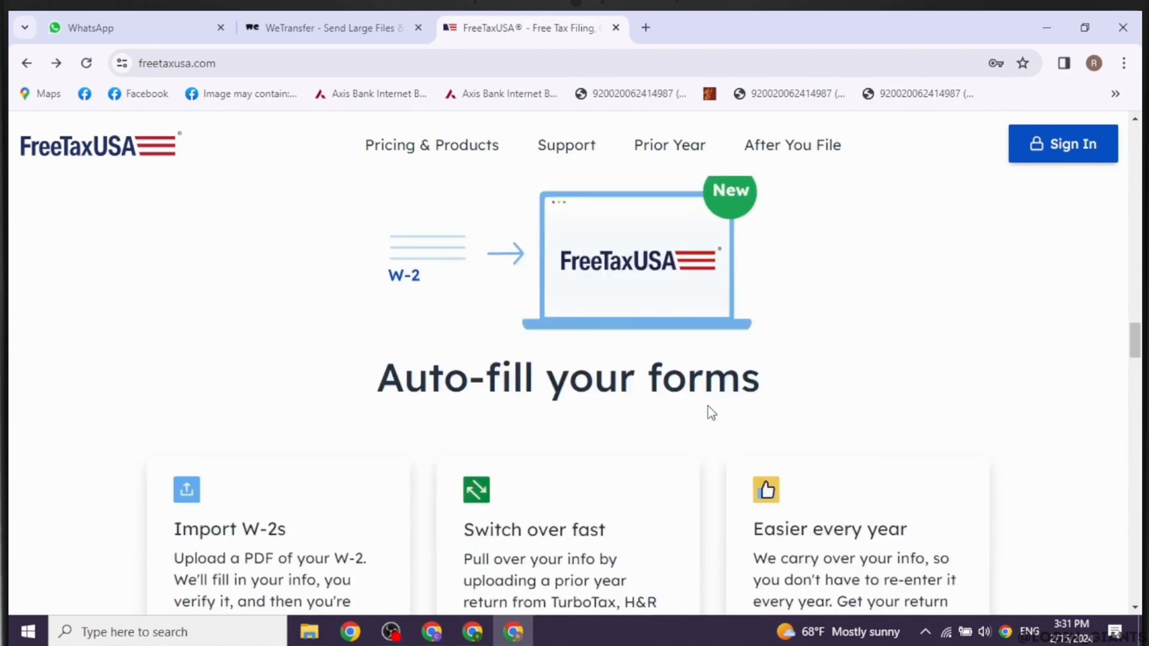
{"action": "scroll", "scroll_direction": "down", "scroll_amount": 3}
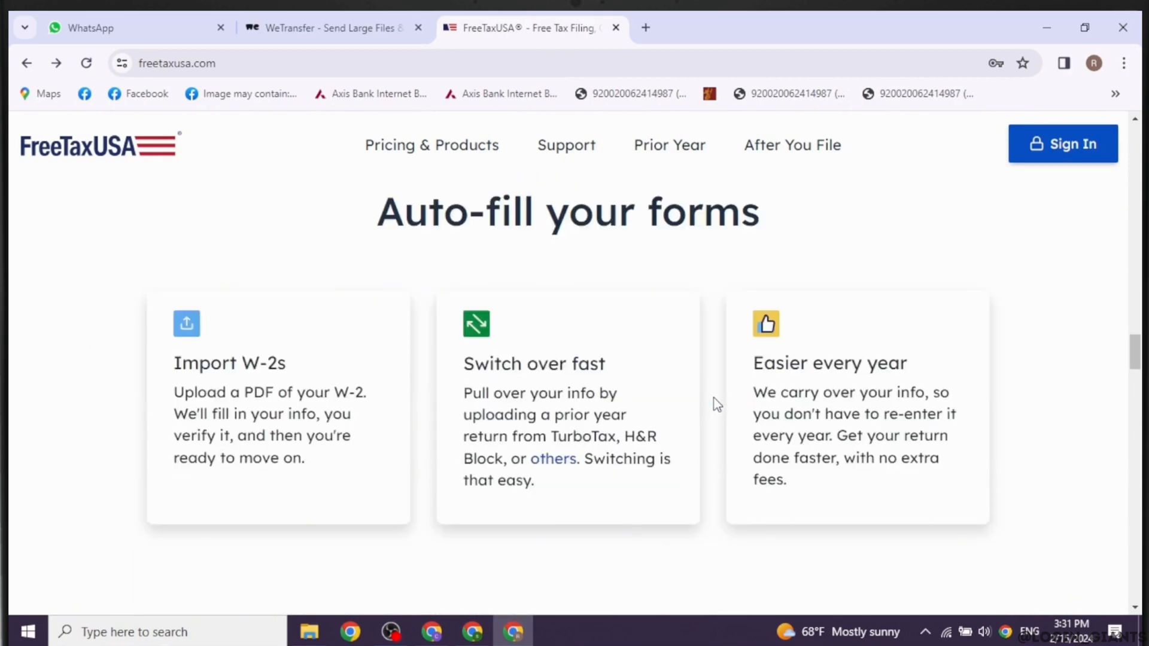
{"action": "scroll", "scroll_direction": "down", "scroll_amount": 3}
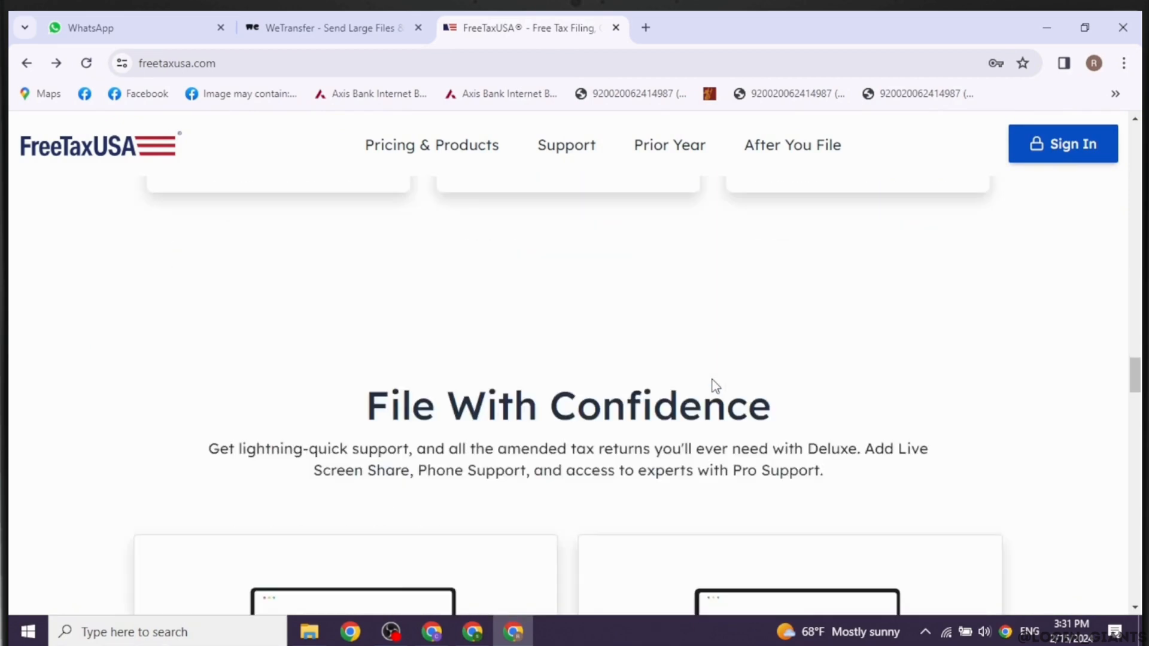
{"action": "scroll", "scroll_direction": "down", "scroll_amount": 3}
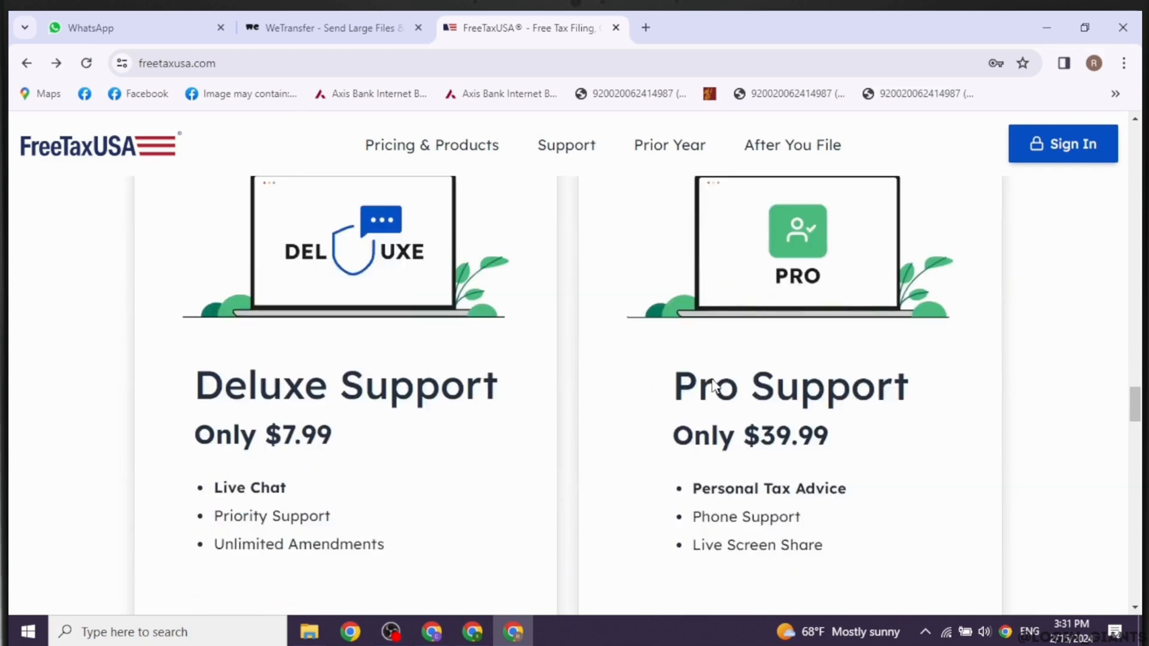
{"action": "scroll", "scroll_direction": "down", "scroll_amount": 3}
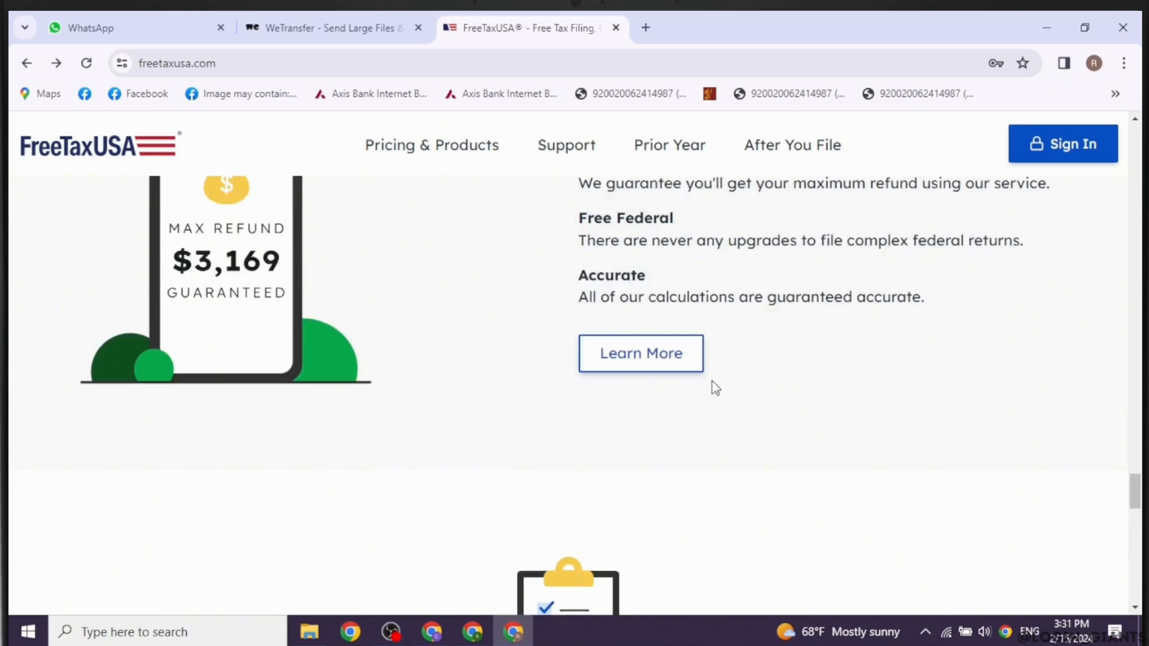
{"action": "scroll", "scroll_direction": "down", "scroll_amount": 3}
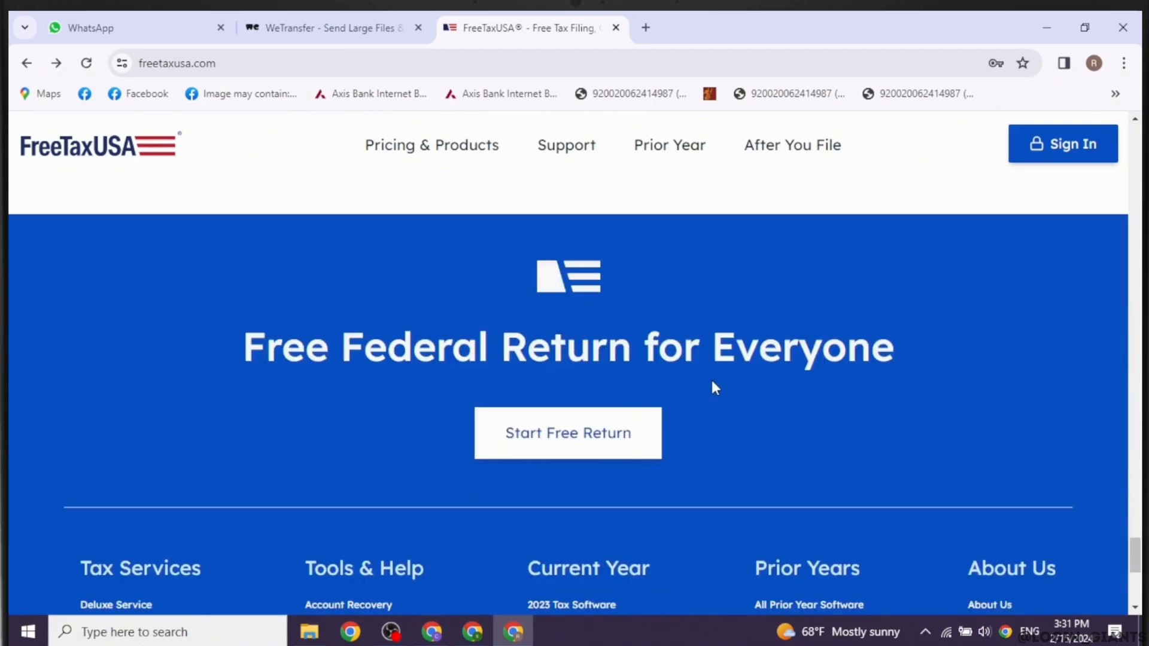
{"action": "scroll", "scroll_direction": "down", "scroll_amount": 3}
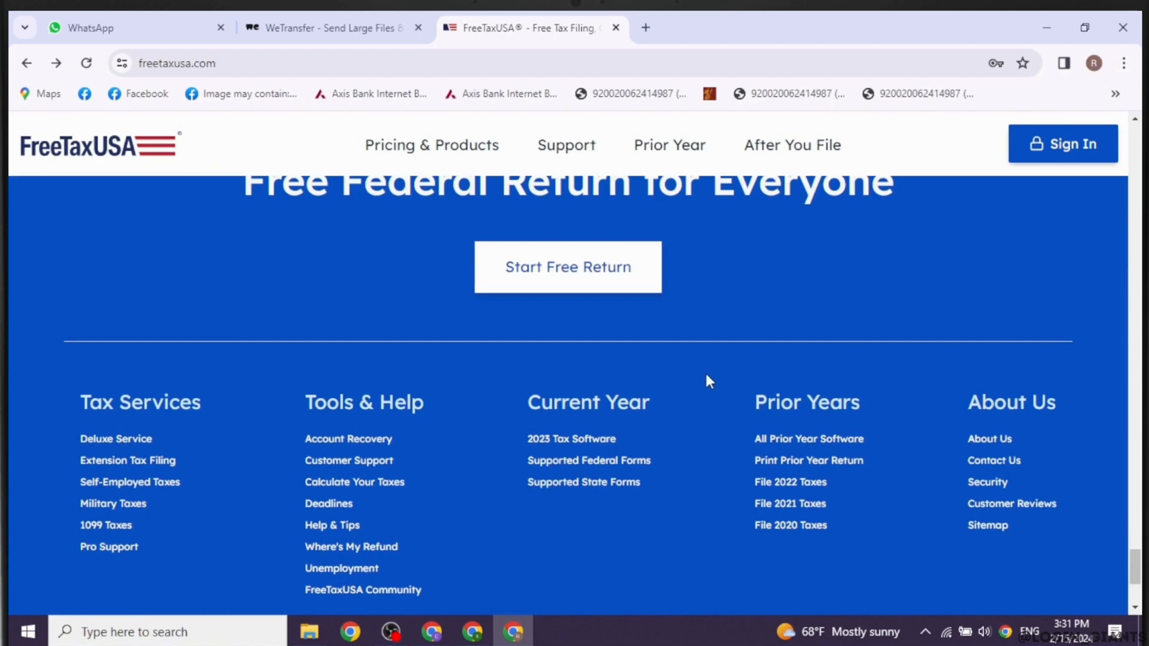
{"action": "scroll", "scroll_direction": "down", "scroll_amount": 3}
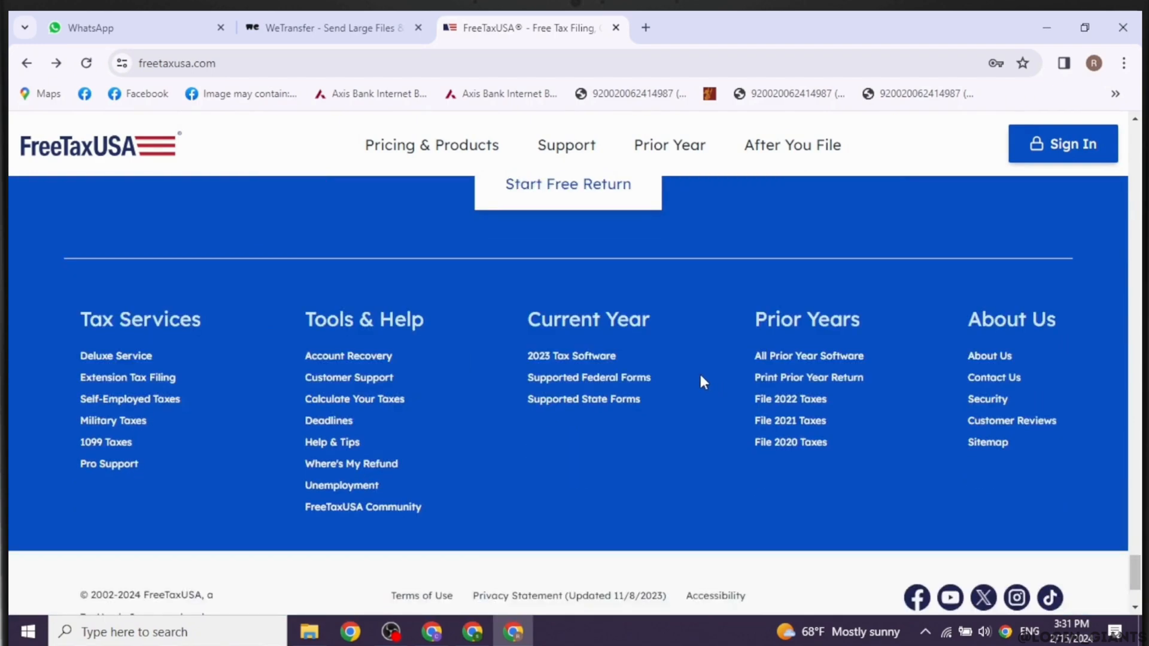
{"action": "mouse_move", "coordinate": [909, 410]}
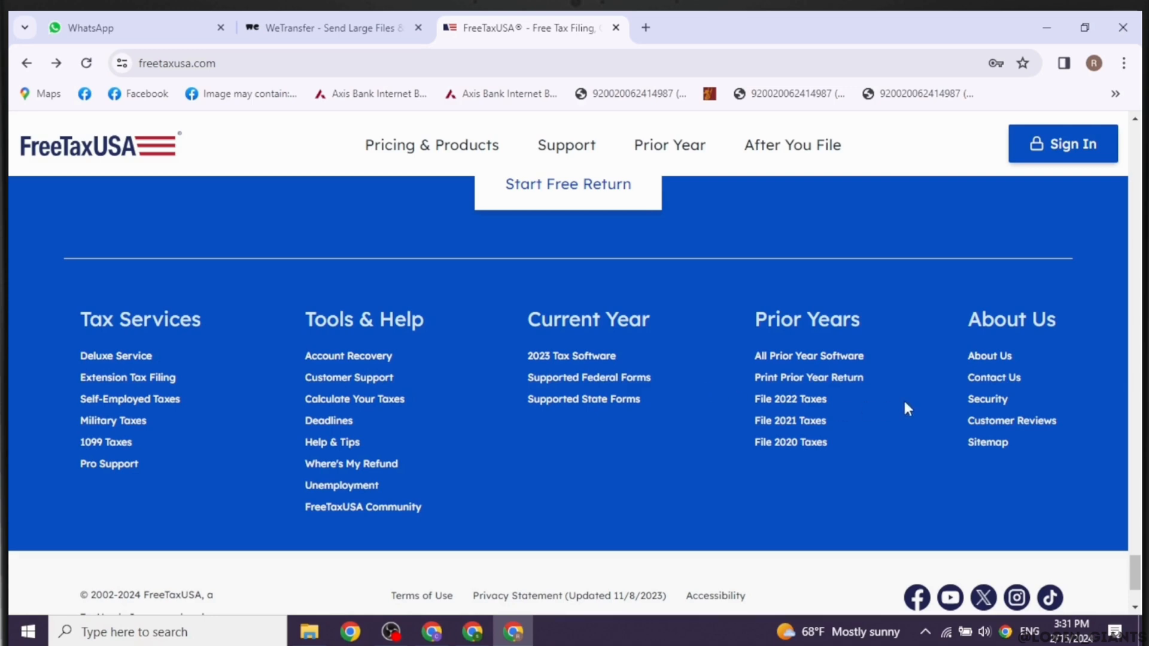
View the About Us page's quick facts and Fast Growing section
{"action": "left_click", "coordinate": [988, 357]}
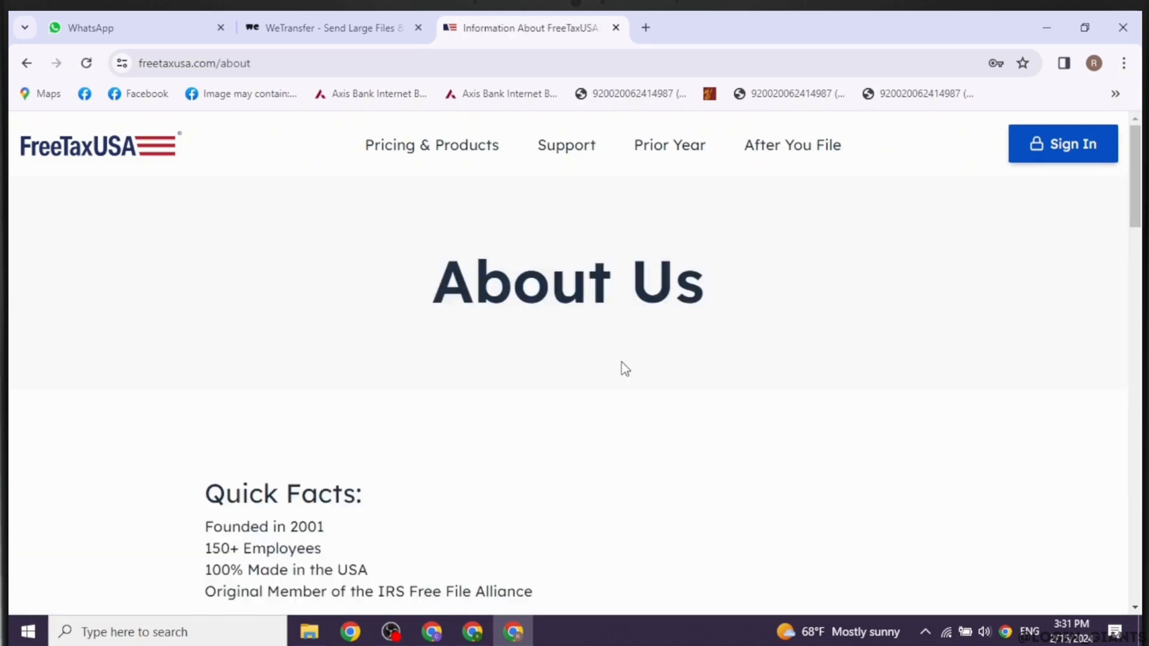
{"action": "scroll", "scroll_direction": "down", "scroll_amount": 3}
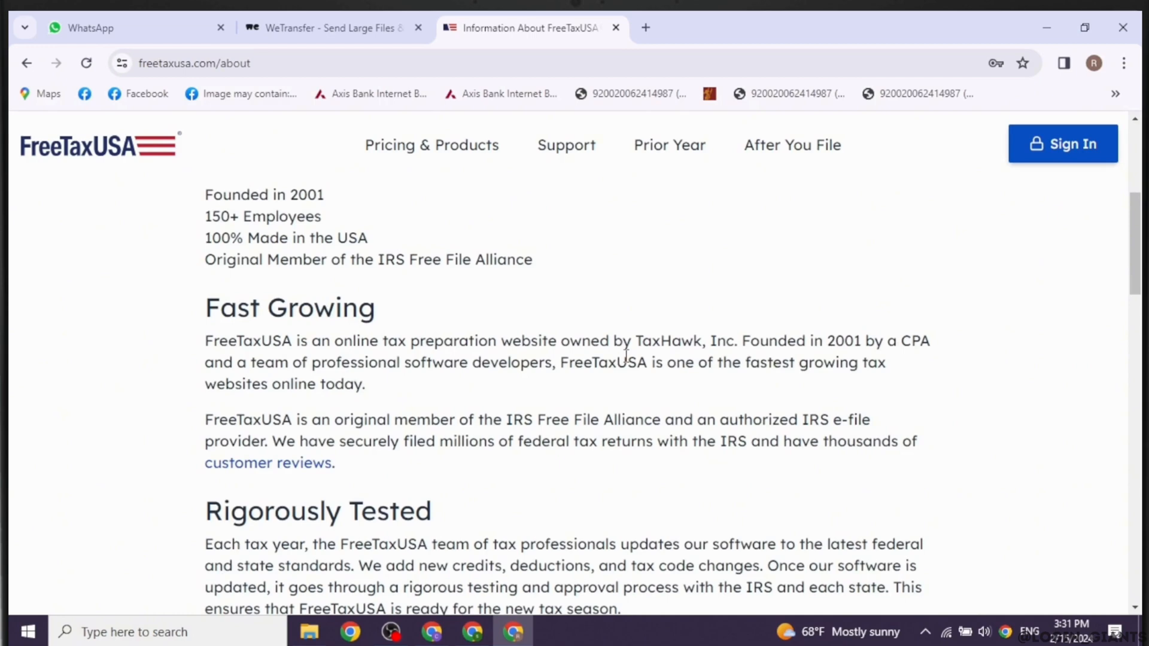